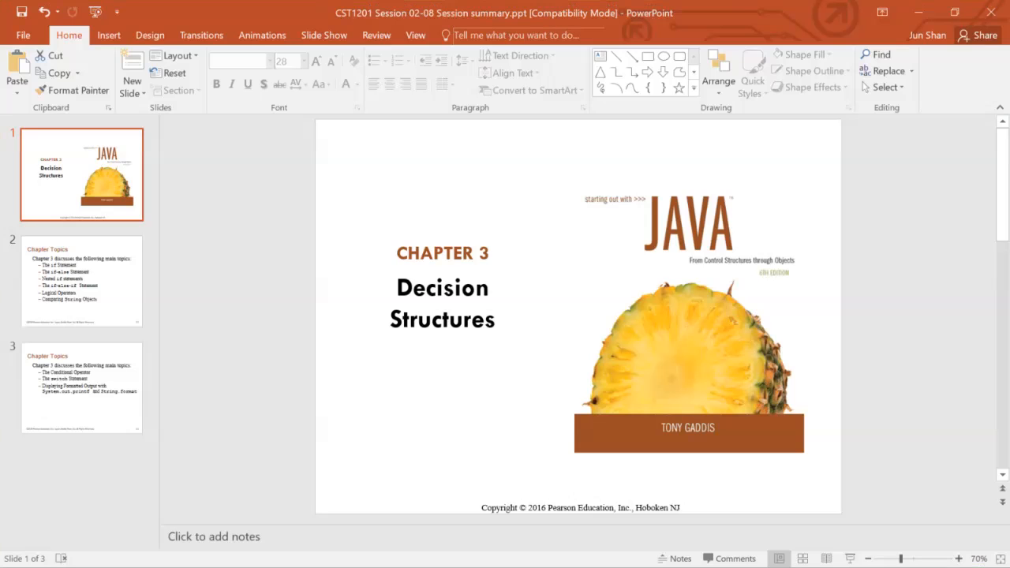
- Show slide 2, the Chapter Topics list for decision structures
{"action": "left_click", "coordinate": [82, 281]}
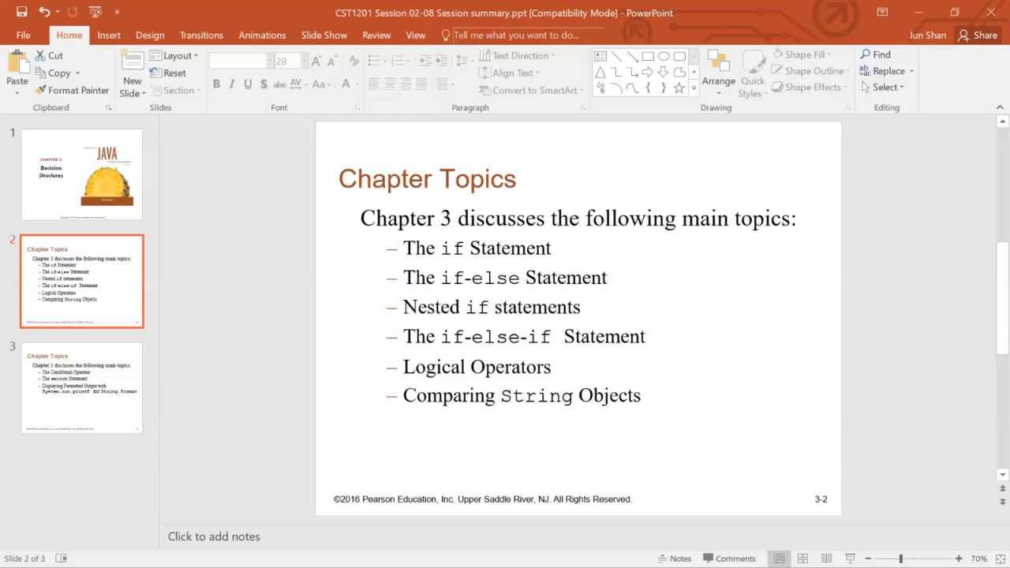
- Show slide 3, covering the conditional operator, switch and formatted output
{"action": "left_click", "coordinate": [82, 387]}
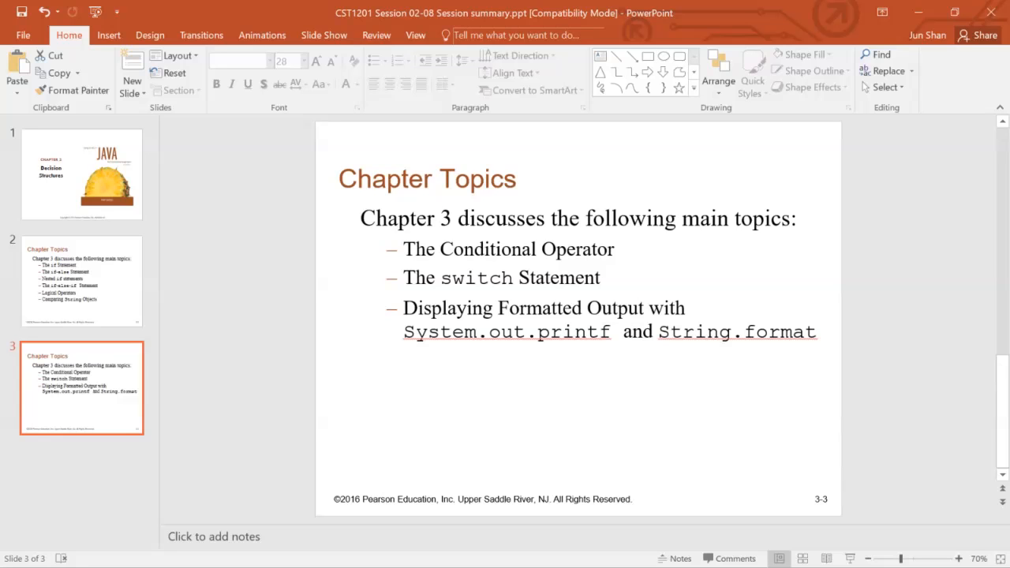
- Switch from PowerPoint to the Chrome window showing the Google page
{"action": "left_click", "coordinate": [543, 308]}
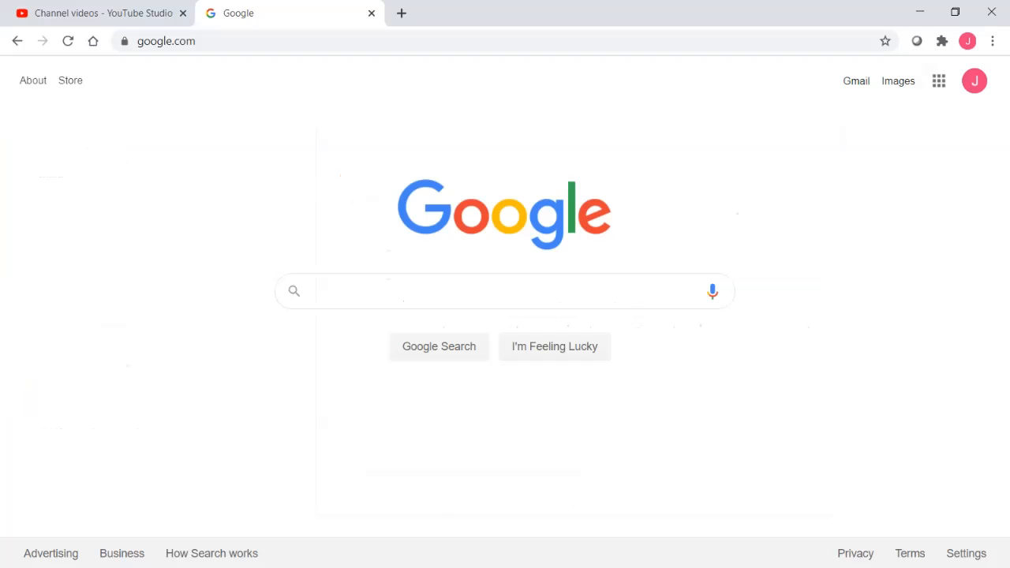
- Load the CUNY Blackboard announcements page in Chrome
{"action": "left_click", "coordinate": [165, 41]}
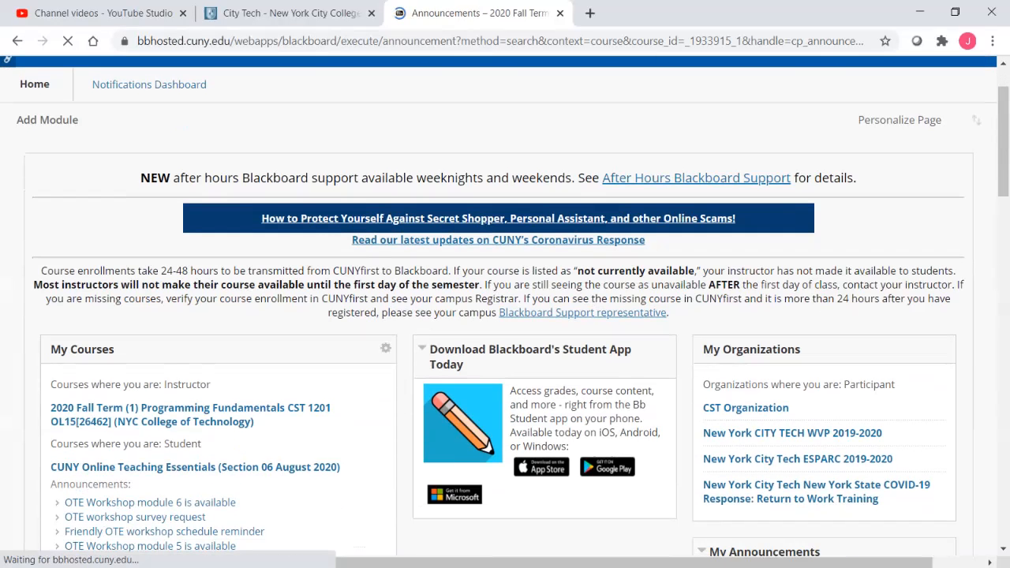
- Reach Assignment 2: Java control structures via CST 1201's Weekly Activities, Week 2
{"action": "left_click", "coordinate": [190, 414]}
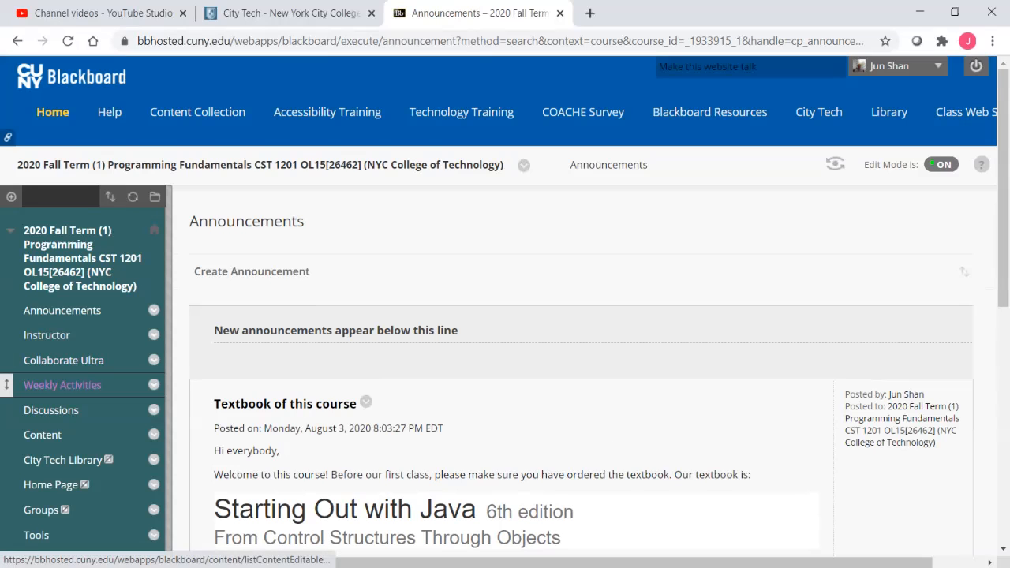
{"action": "left_click", "coordinate": [64, 385]}
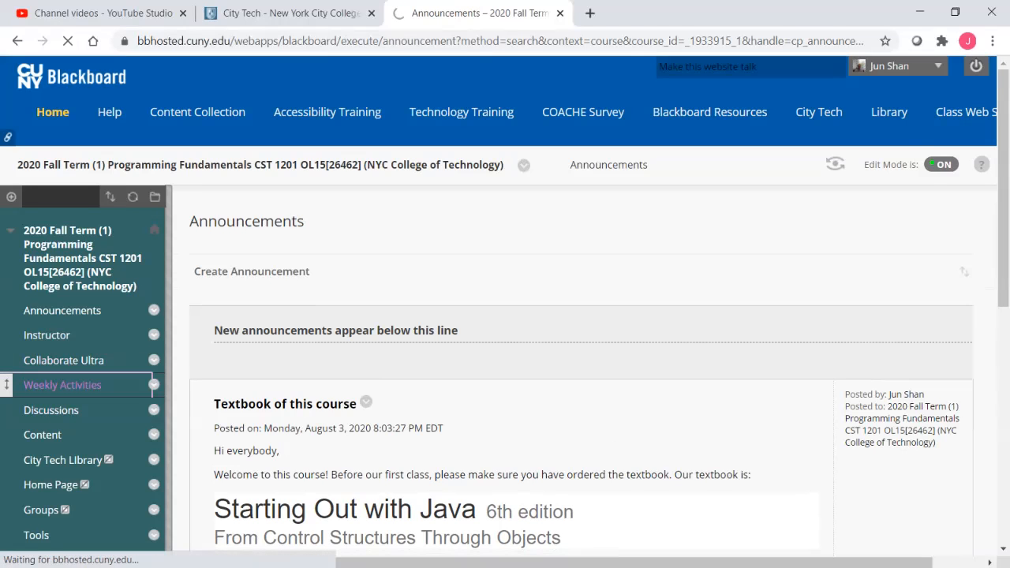
{"action": "left_click", "coordinate": [63, 385]}
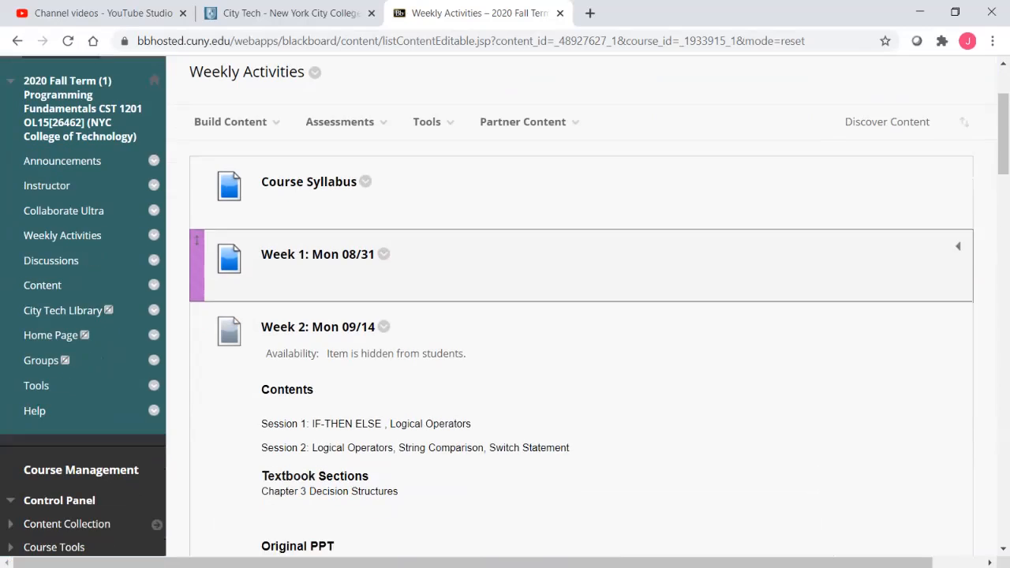
{"action": "scroll", "scroll_direction": "down", "scroll_amount": 3}
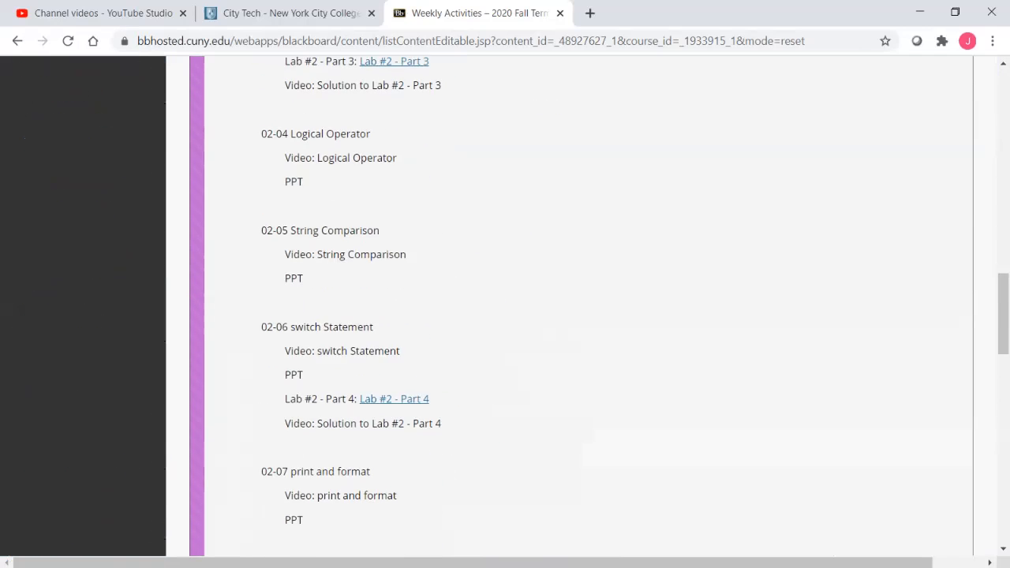
{"action": "scroll", "scroll_direction": "down", "scroll_amount": 3}
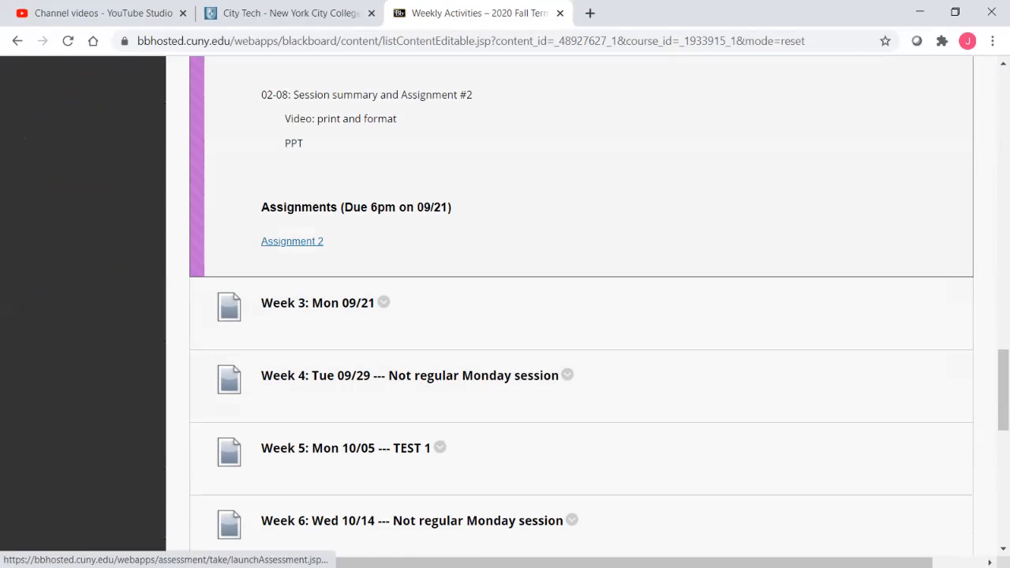
{"action": "left_click", "coordinate": [292, 240]}
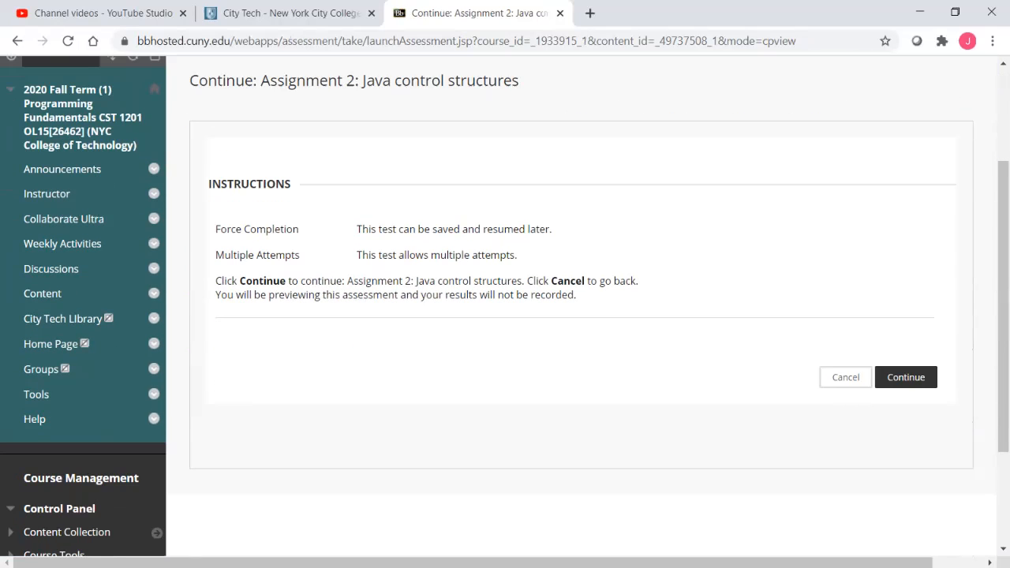
- Continue into the preview and highlight the opening of Question 1's Roman numeral prompt
{"action": "left_click", "coordinate": [906, 376]}
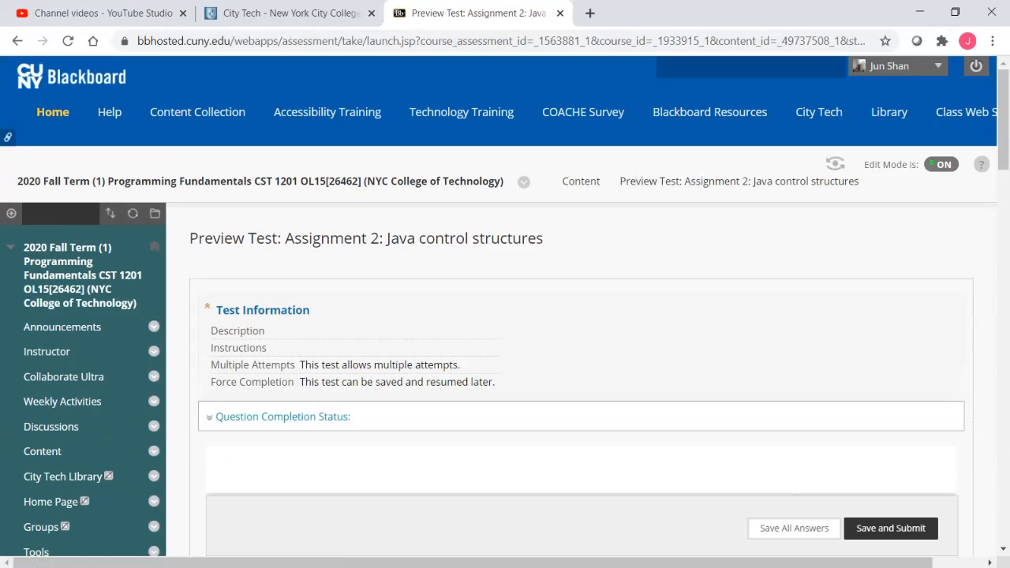
{"action": "scroll", "scroll_direction": "down", "scroll_amount": 3}
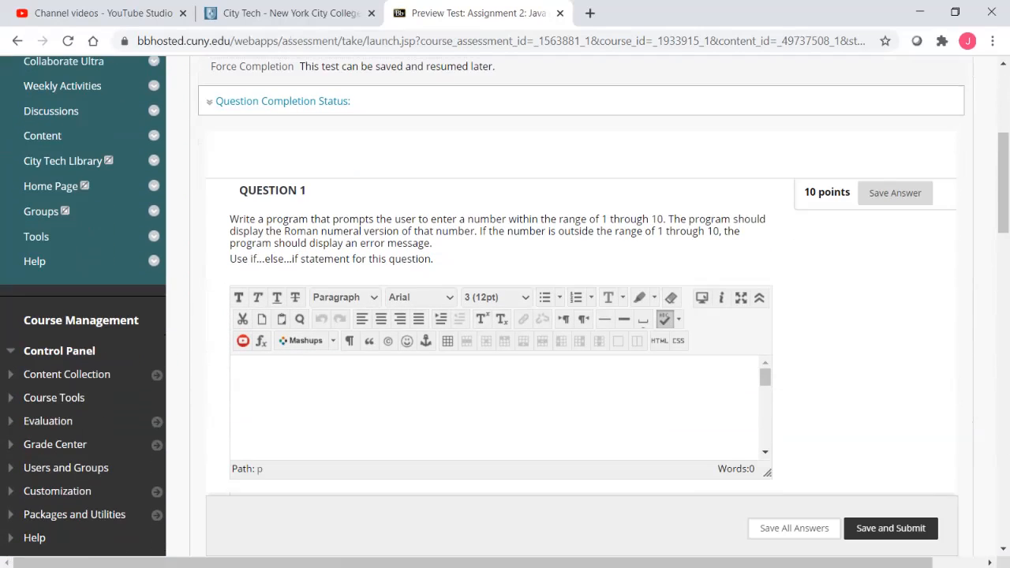
{"action": "left_click_drag", "start_coordinate": [230, 218], "coordinate": [329, 218]}
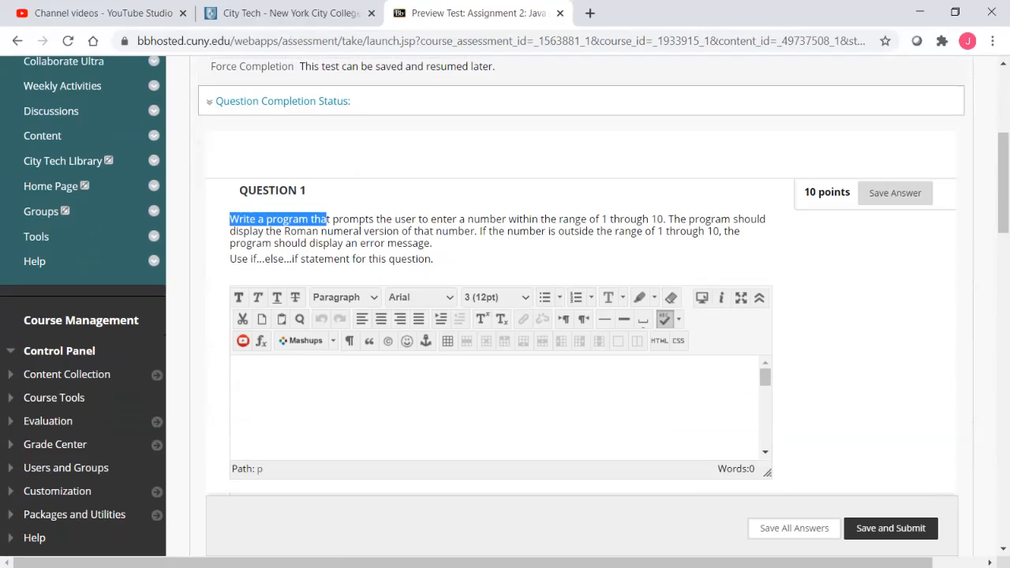
{"action": "left_click_drag", "start_coordinate": [328, 218], "coordinate": [502, 218]}
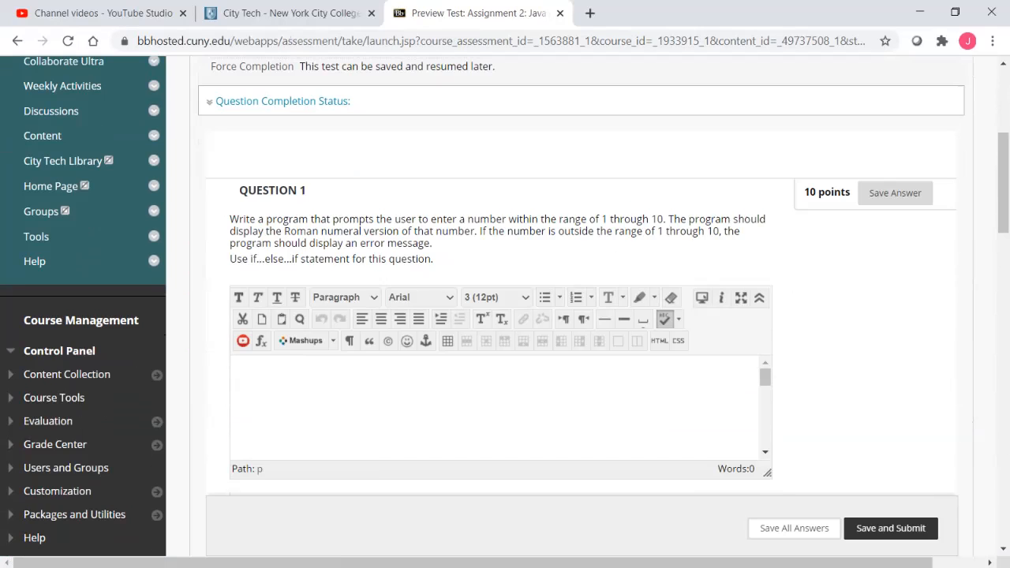
- Highlight Question 1's out-of-range and error-message requirements, then bring Question 2 into view
{"action": "left_click_drag", "start_coordinate": [245, 230], "coordinate": [385, 231]}
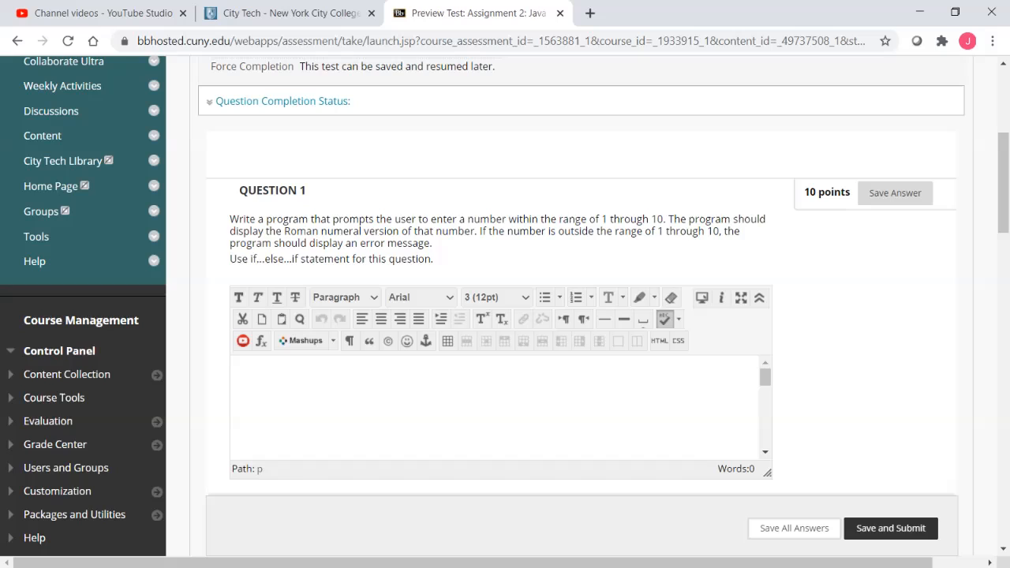
{"action": "double_click", "coordinate": [496, 230]}
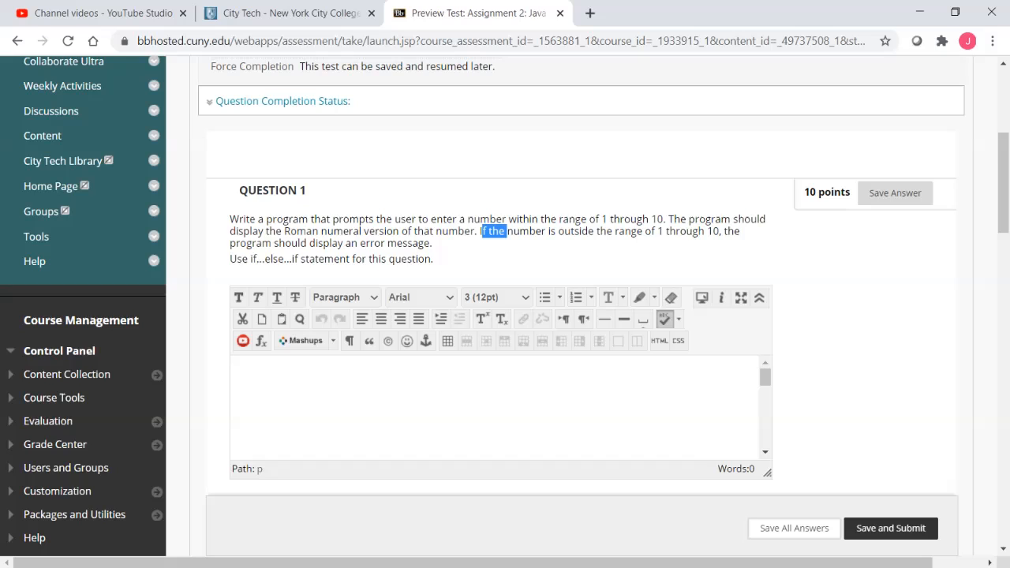
{"action": "left_click_drag", "start_coordinate": [480, 231], "coordinate": [432, 243]}
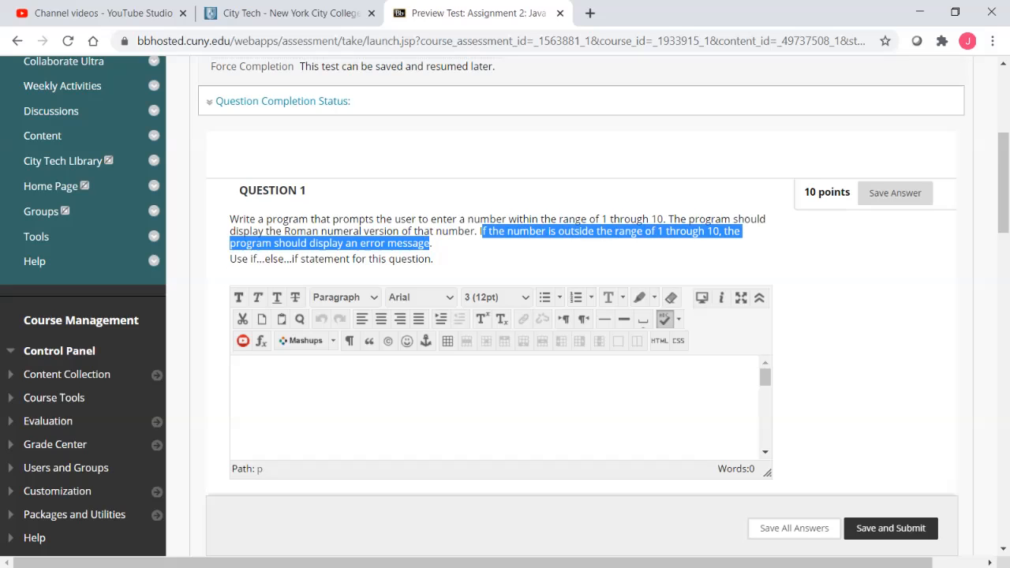
{"action": "scroll", "scroll_direction": "down", "scroll_amount": 3}
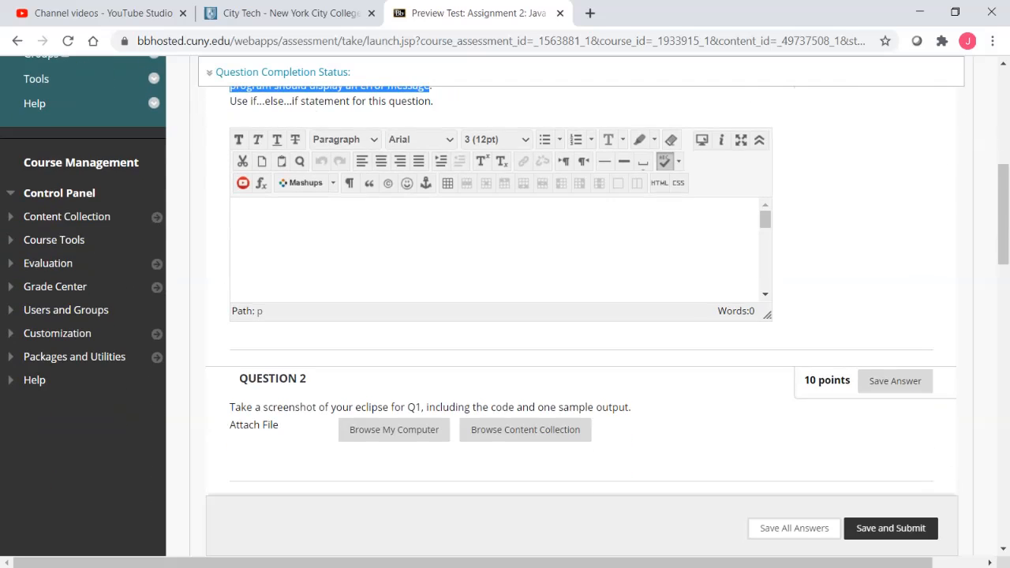
{"action": "scroll", "scroll_direction": "down", "scroll_amount": 3}
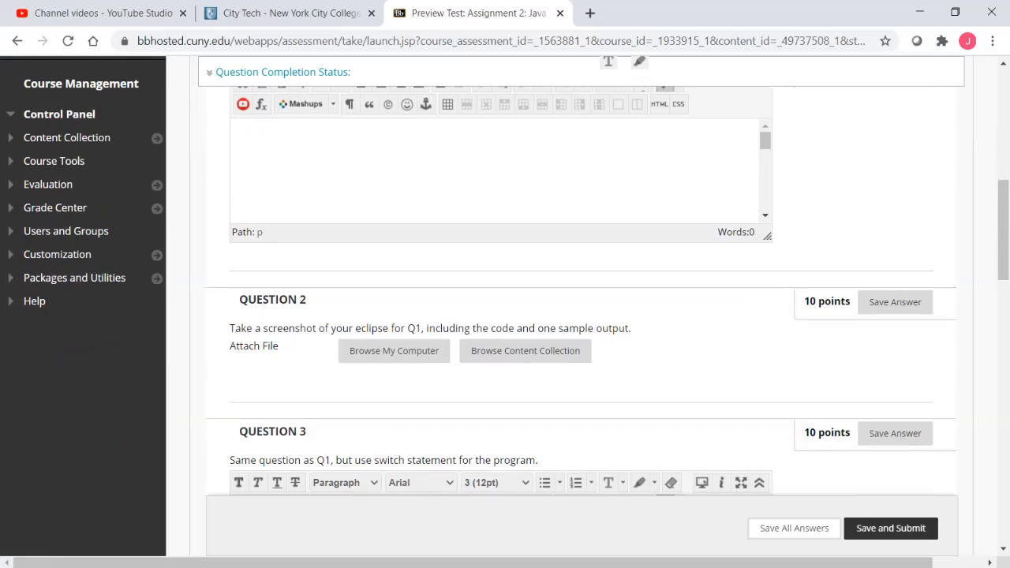
{"action": "left_click_drag", "start_coordinate": [230, 328], "coordinate": [361, 328]}
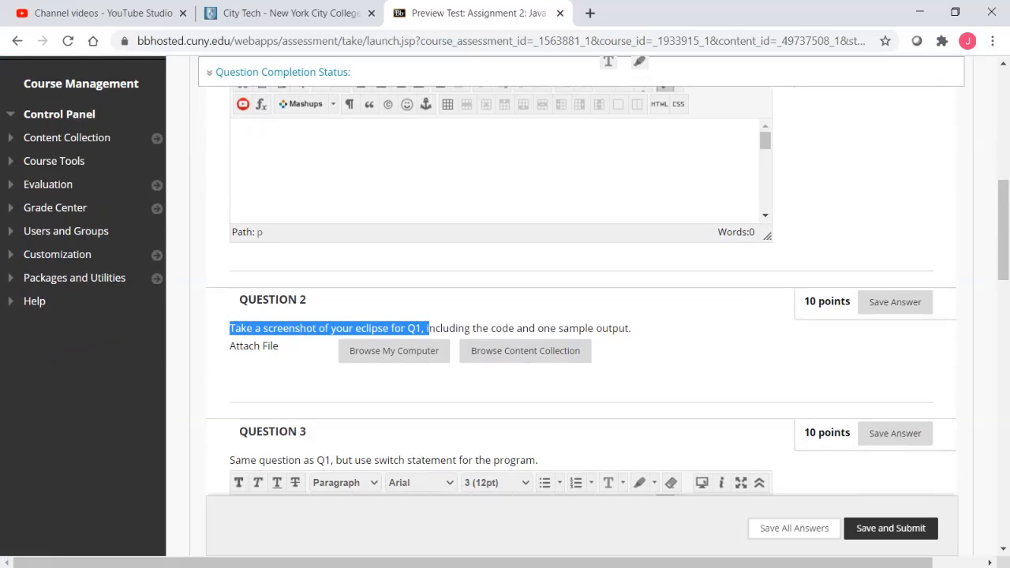
{"action": "left_click_drag", "start_coordinate": [426, 328], "coordinate": [631, 328]}
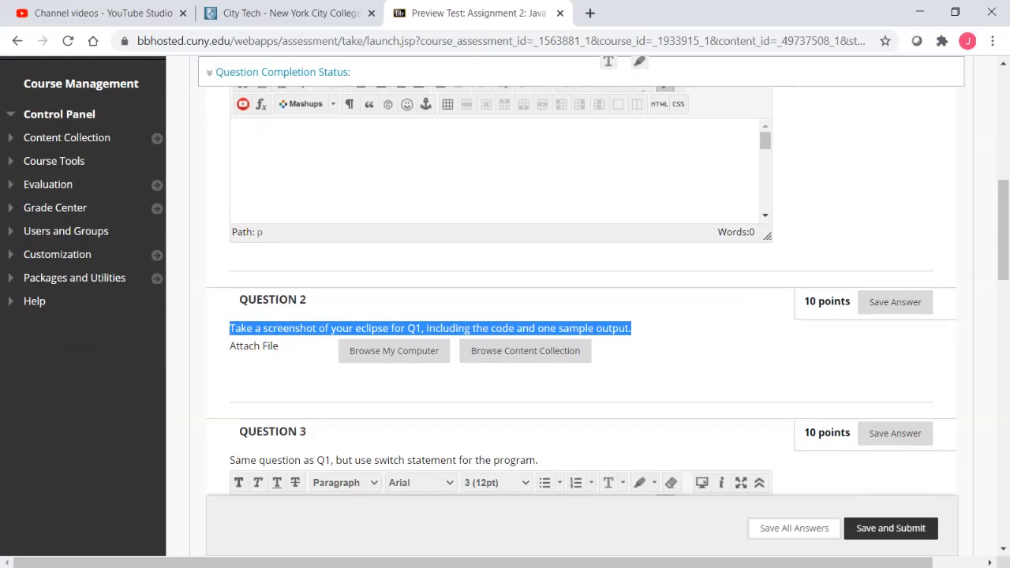
{"action": "scroll", "scroll_direction": "down", "scroll_amount": 3}
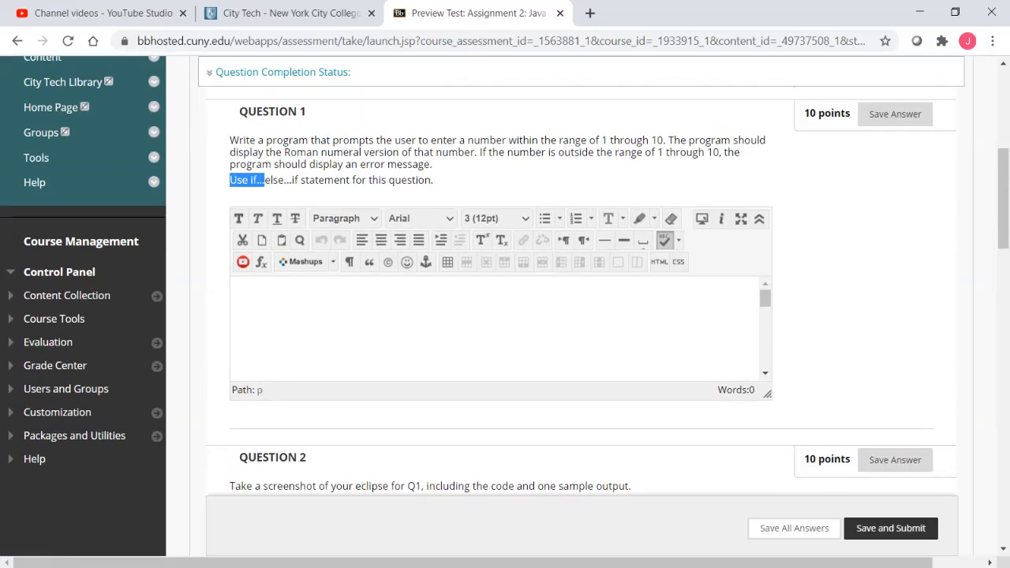
{"action": "scroll", "scroll_direction": "down", "scroll_amount": 3}
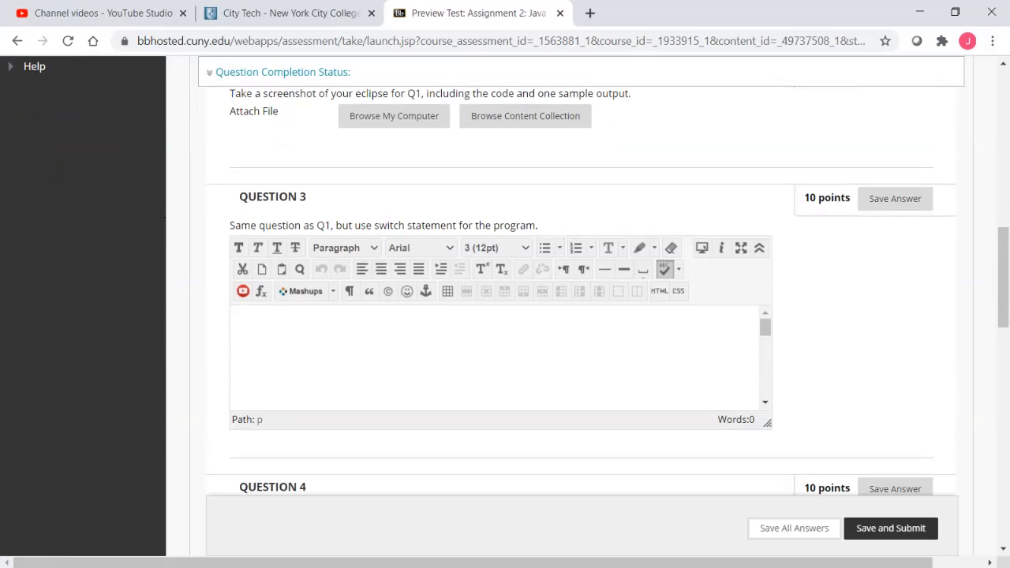
{"action": "left_click_drag", "start_coordinate": [272, 224], "coordinate": [456, 224]}
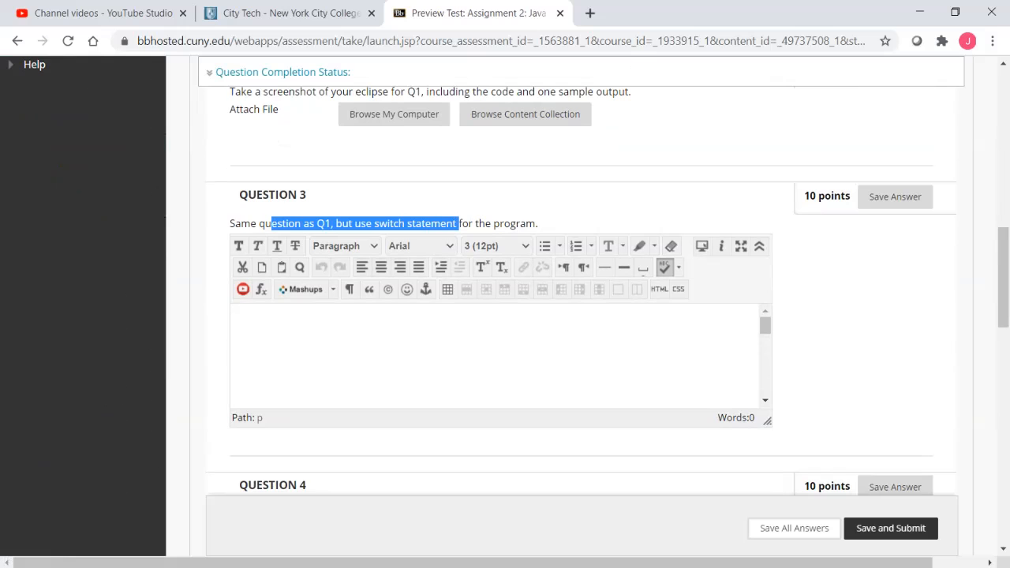
{"action": "scroll", "scroll_direction": "down", "scroll_amount": 3}
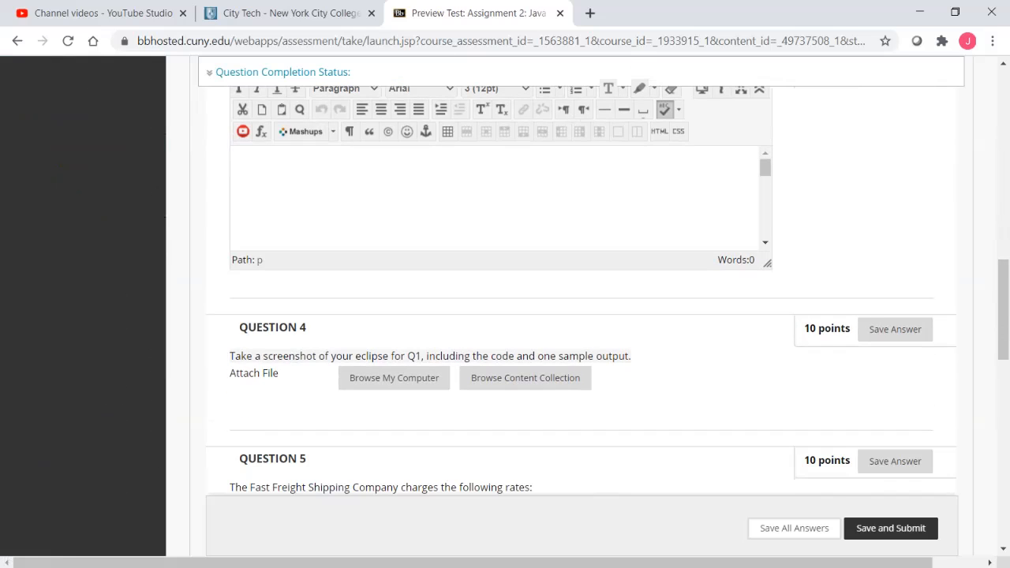
{"action": "left_click_drag", "start_coordinate": [229, 357], "coordinate": [341, 356]}
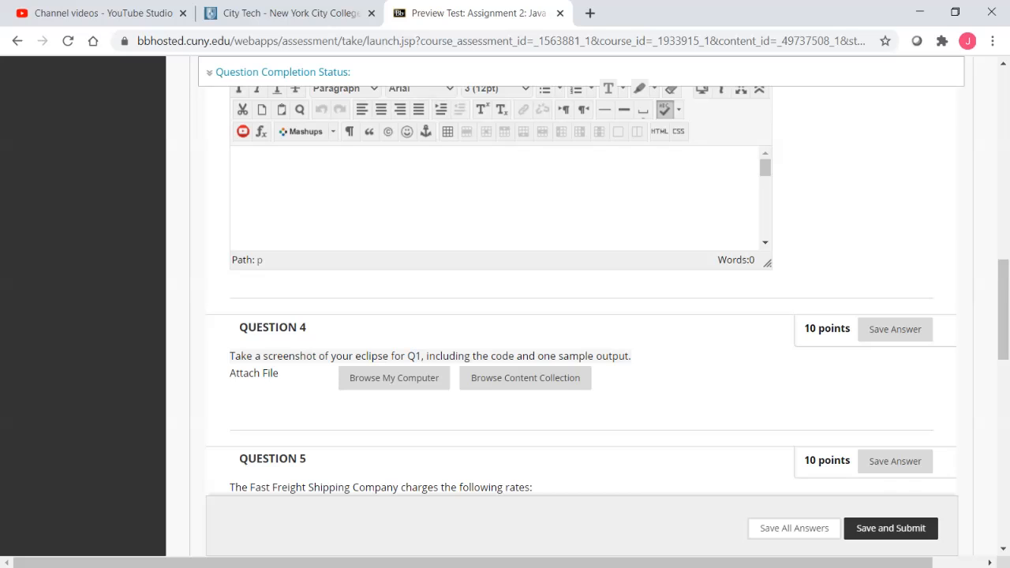
{"action": "scroll", "scroll_direction": "down", "scroll_amount": 3}
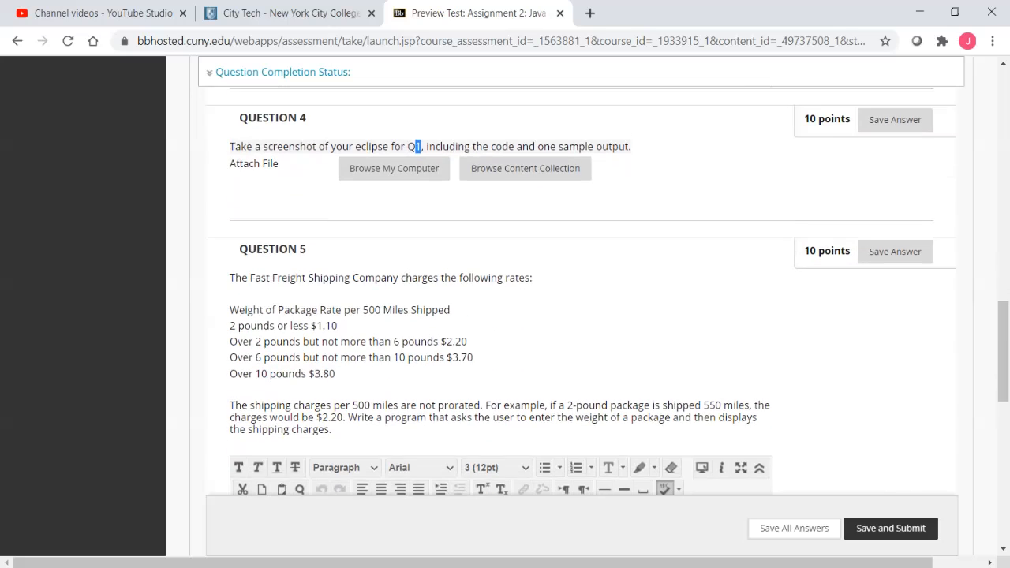
{"action": "scroll", "scroll_direction": "down", "scroll_amount": 3}
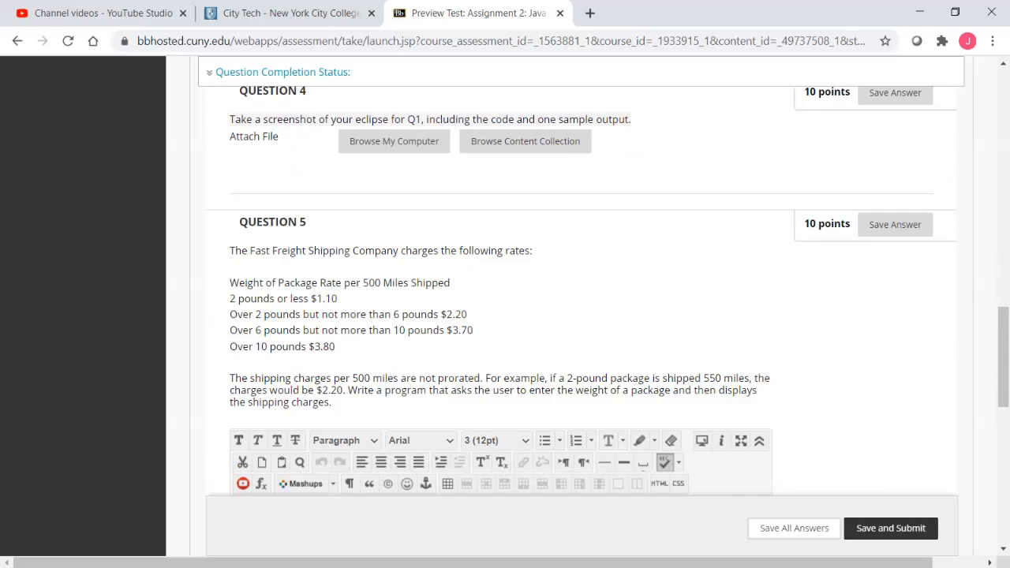
{"action": "left_click_drag", "start_coordinate": [255, 314], "coordinate": [351, 314]}
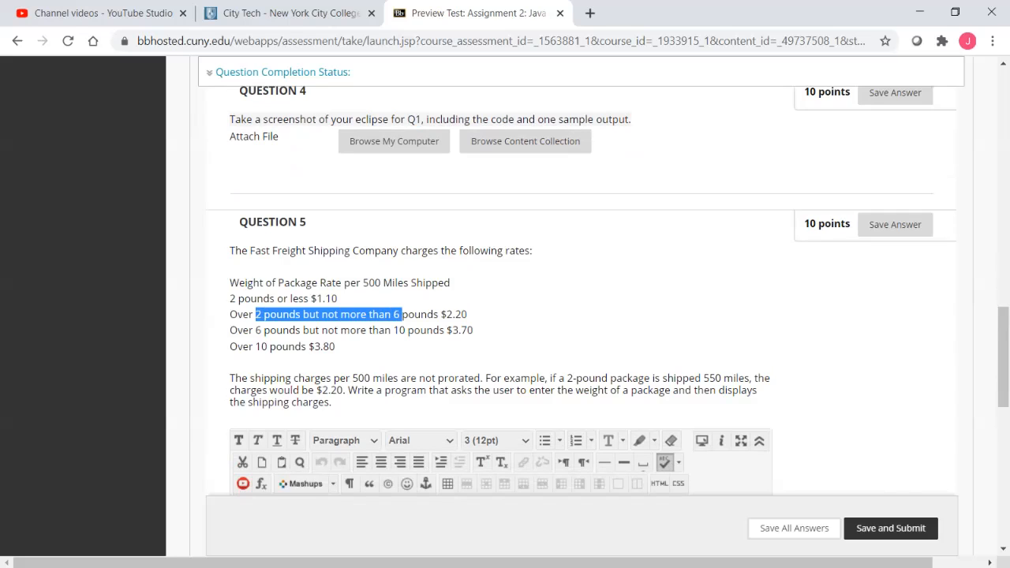
{"action": "left_click_drag", "start_coordinate": [256, 330], "coordinate": [360, 330]}
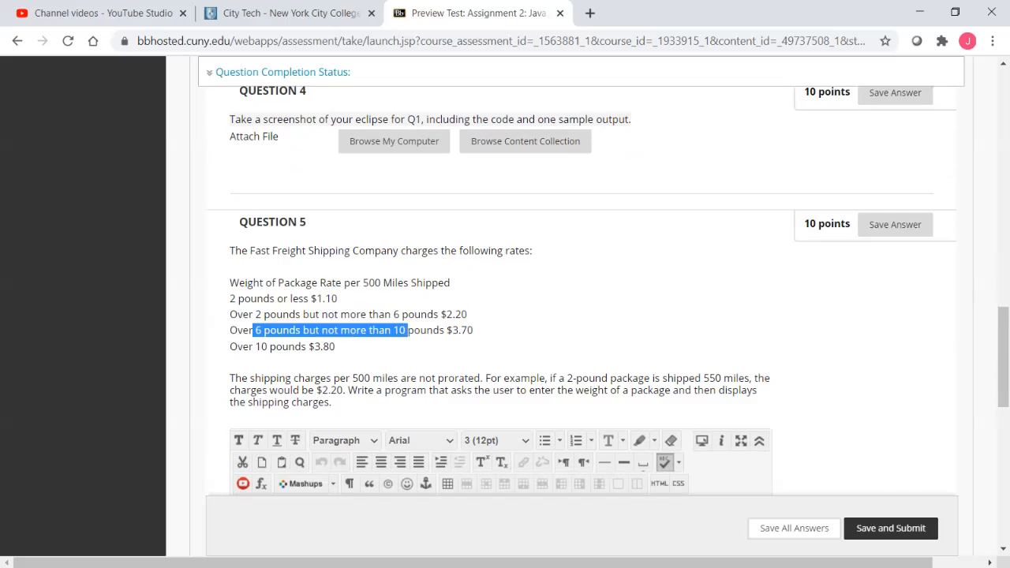
{"action": "scroll", "scroll_direction": "down", "scroll_amount": 3}
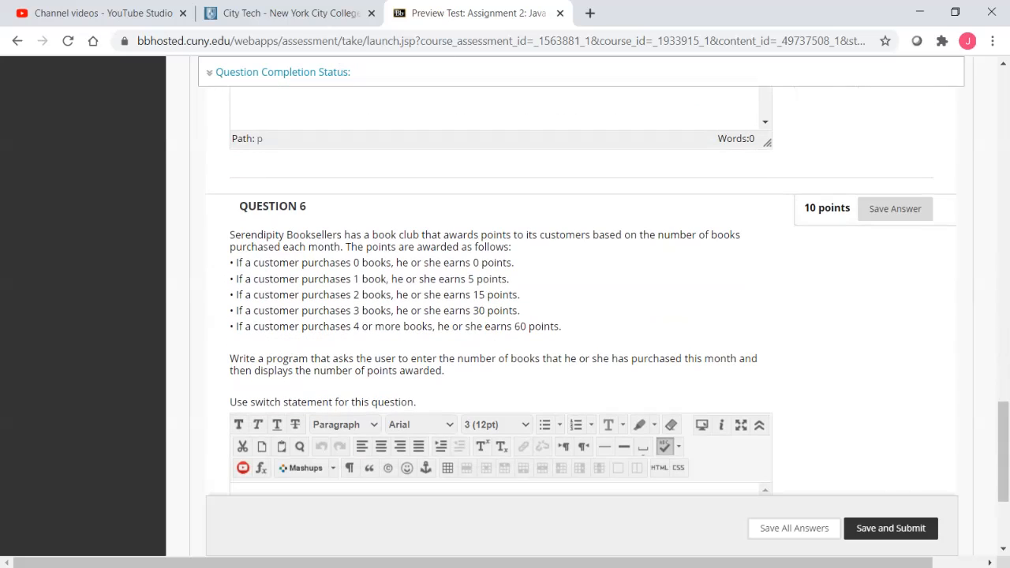
{"action": "left_click_drag", "start_coordinate": [292, 262], "coordinate": [360, 296]}
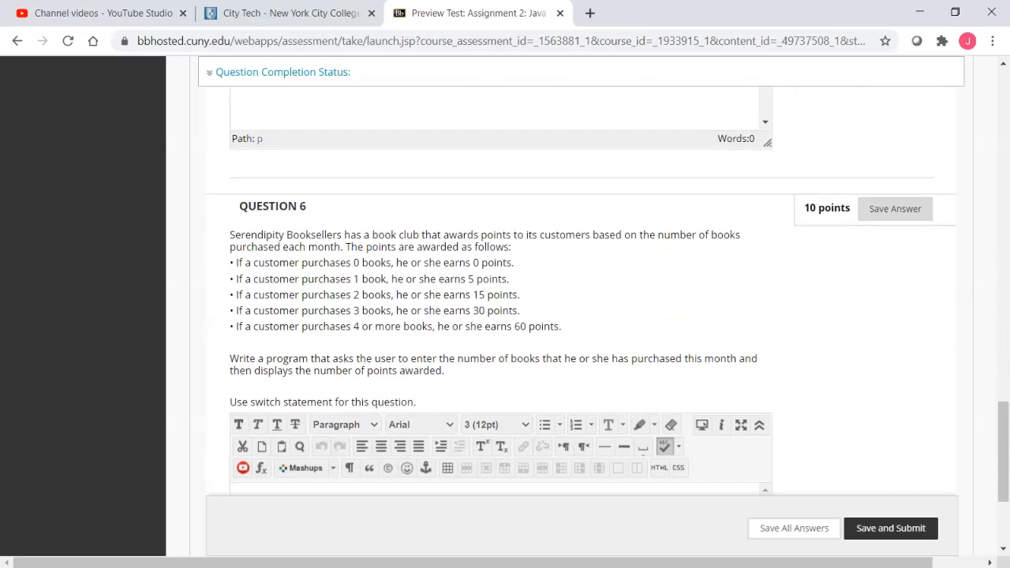
{"action": "double_click", "coordinate": [265, 402]}
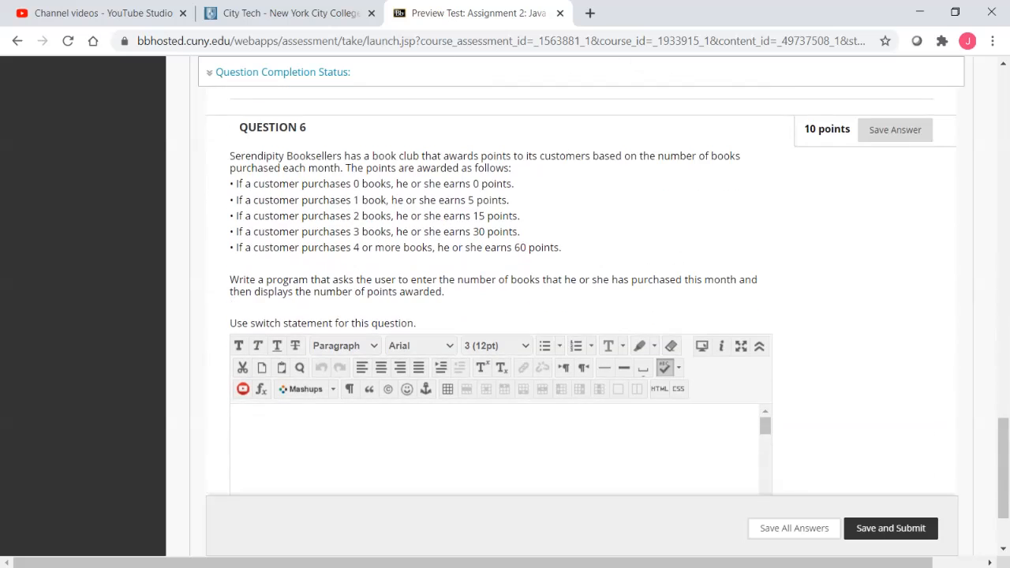
{"action": "scroll", "scroll_direction": "down", "scroll_amount": 3}
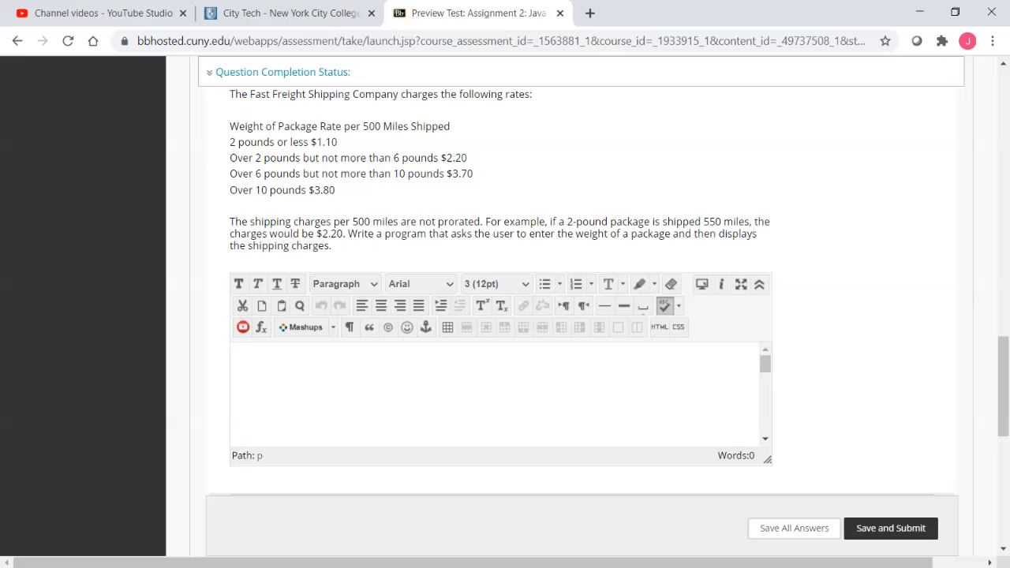
{"action": "scroll", "scroll_direction": "down", "scroll_amount": 3}
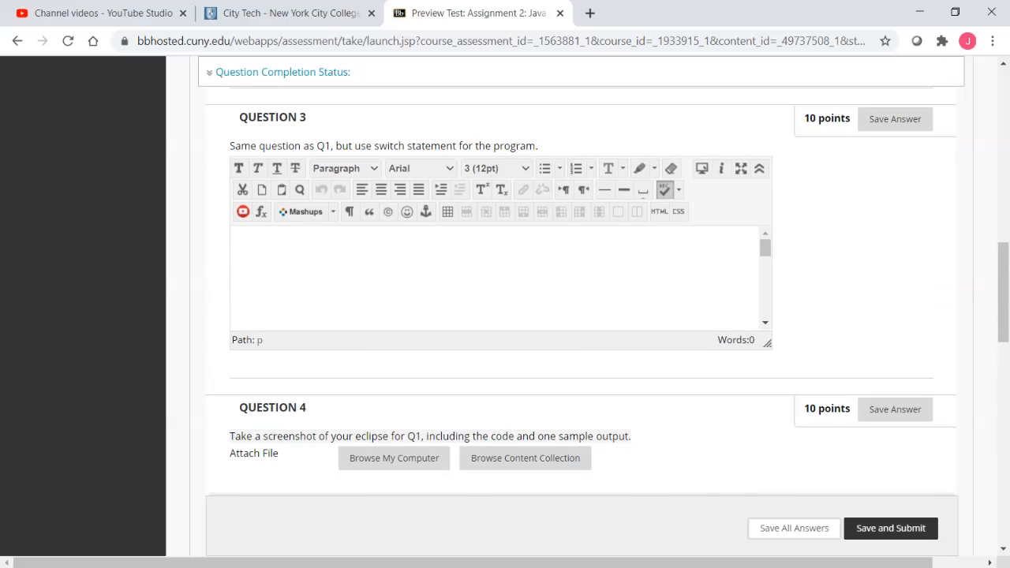